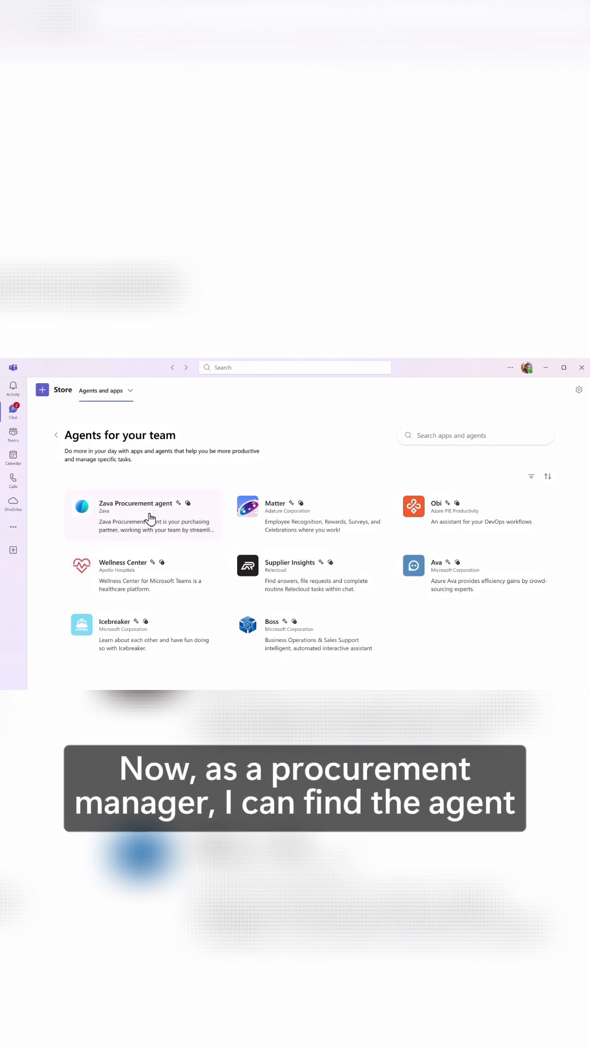
Create and save a Zava Procurement agent instance with its default name and description.
left_click(135, 515)
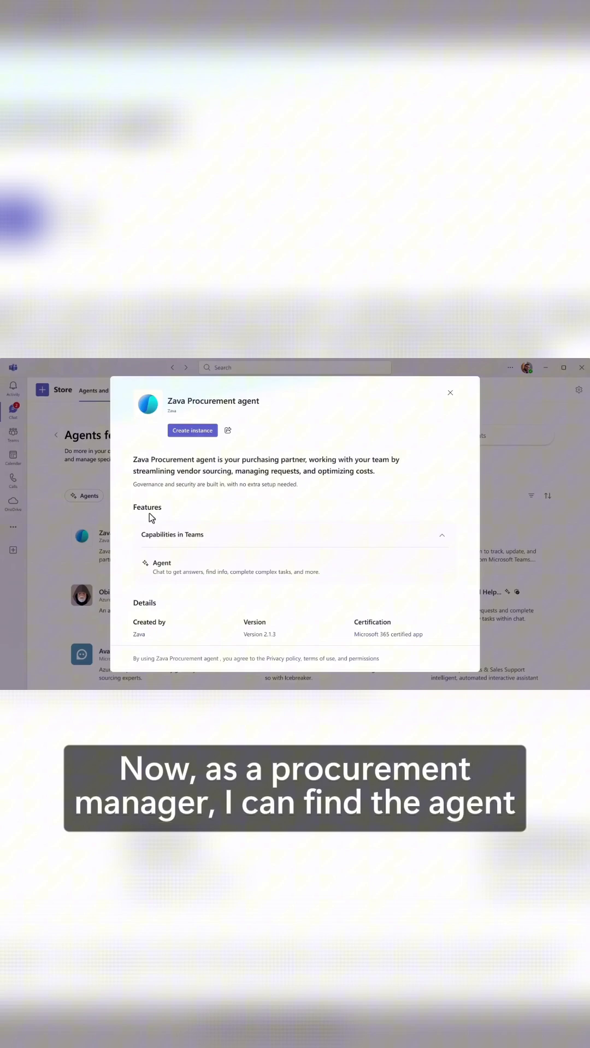
left_click(191, 430)
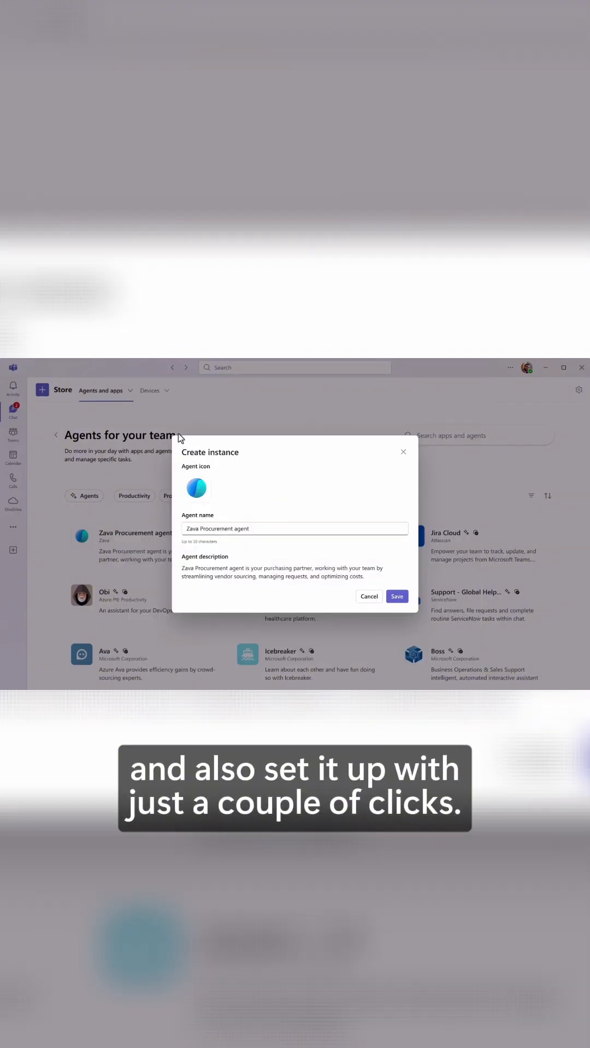
left_click(396, 596)
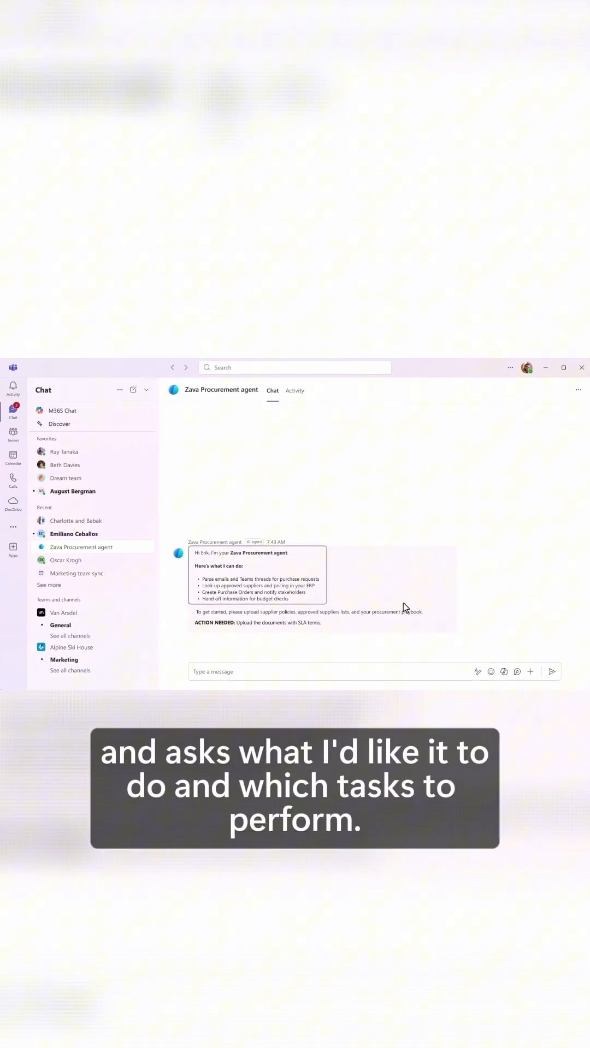
mouse_move(409, 655)
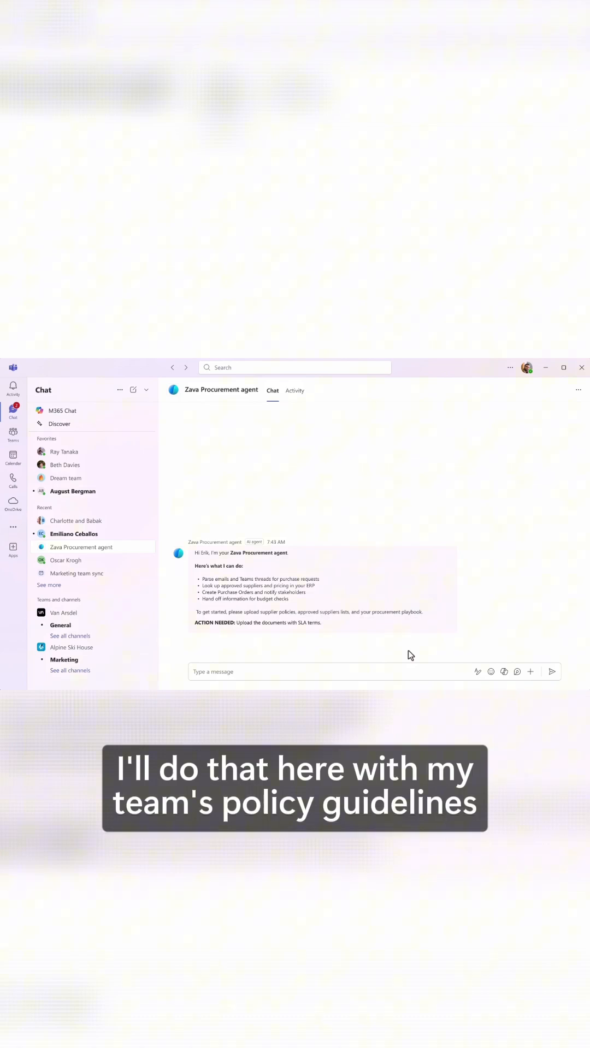
type("Use this pol")
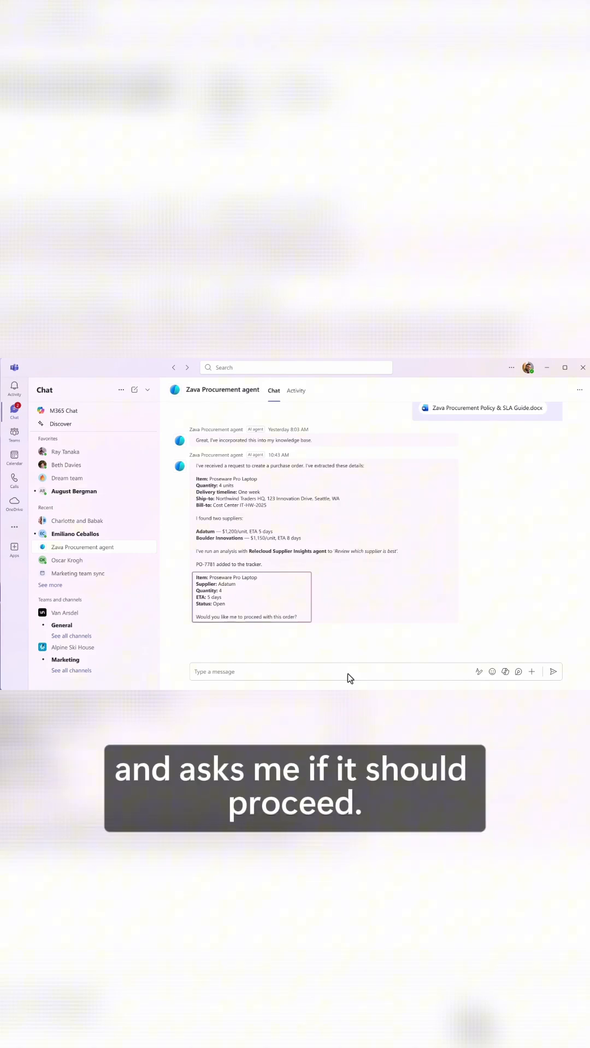
Reply 'Yes' to confirm purchase order PO-7781 for four Proseware laptops.
type("Yes")
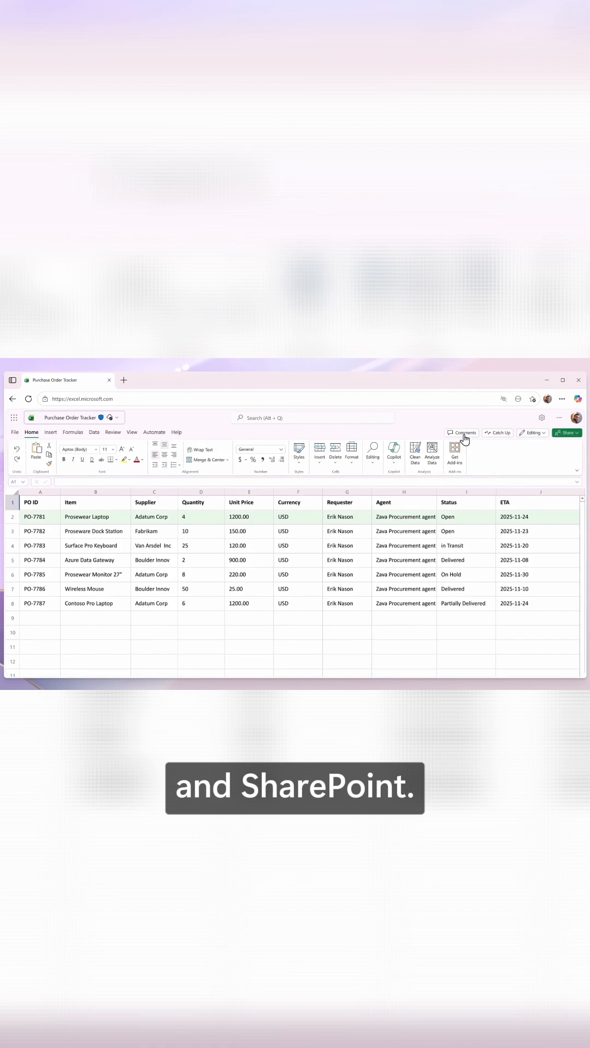
Open the Comments pane in the Purchase Order Tracker workbook.
left_click(461, 432)
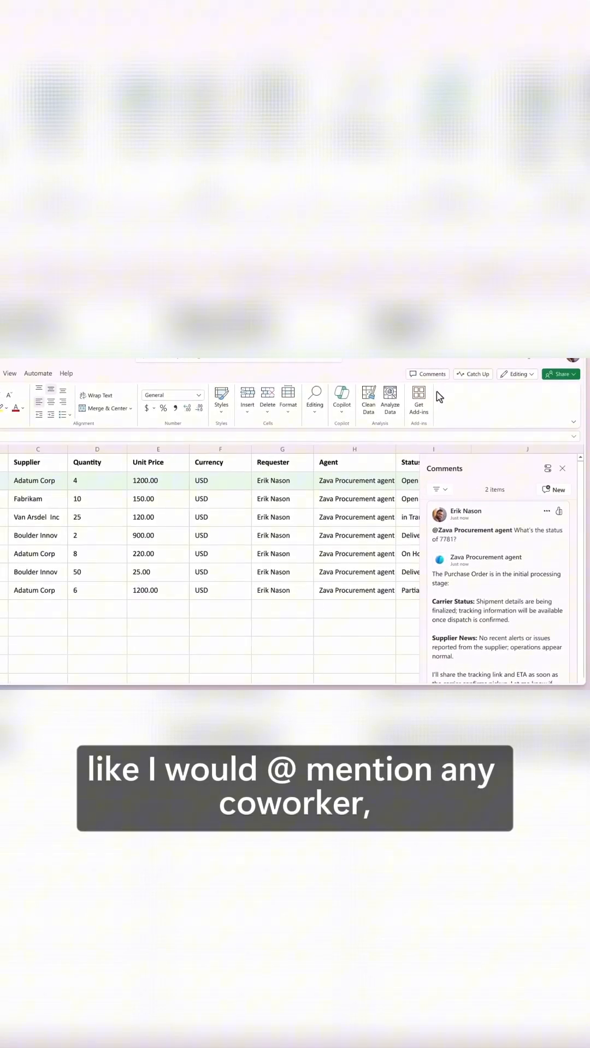